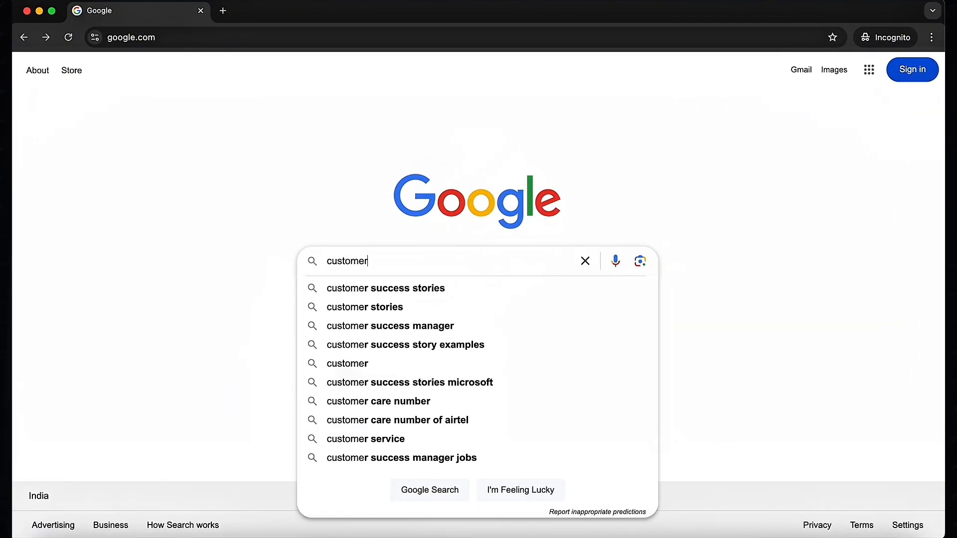
Search Google for 'customer and partner success stories azure'
{"action": "type", "text": "and partner success stories azure"}
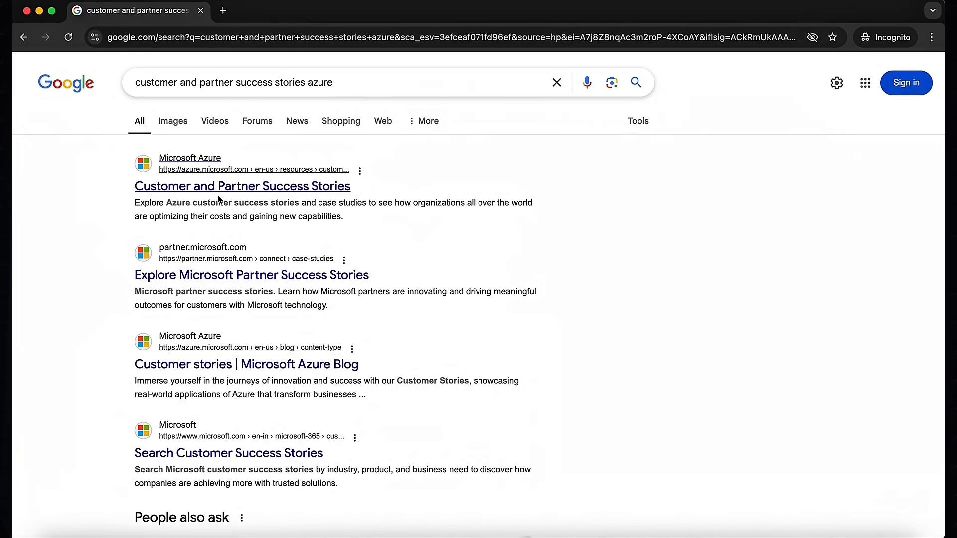
{"action": "mouse_move", "coordinate": [230, 200]}
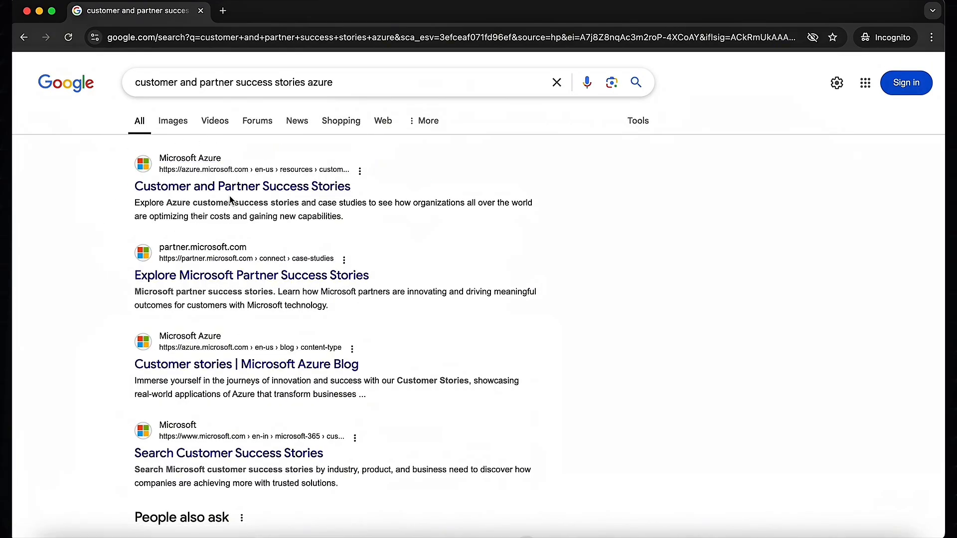
Open Azure's Customer and Partner Success Stories and browse two pages of all stories
{"action": "left_click", "coordinate": [241, 186]}
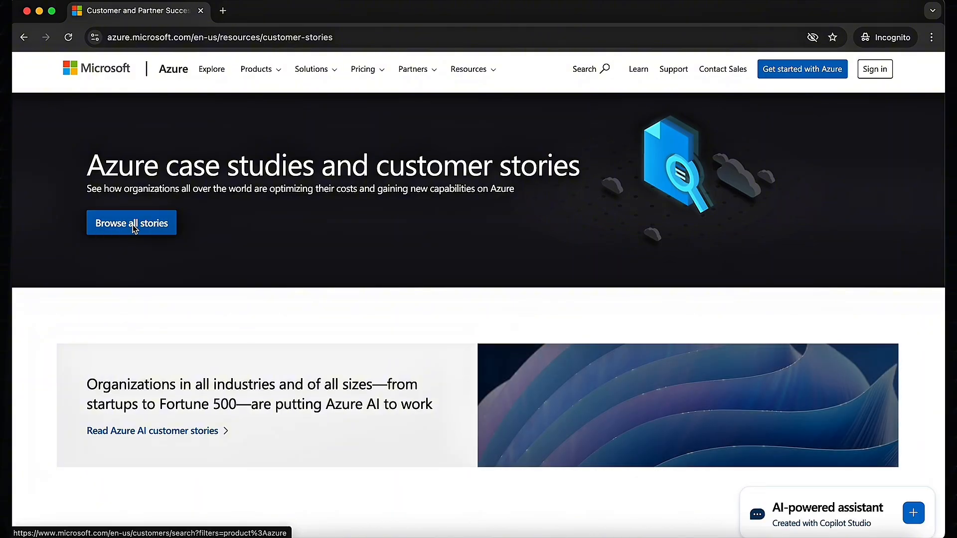
{"action": "left_click", "coordinate": [131, 223]}
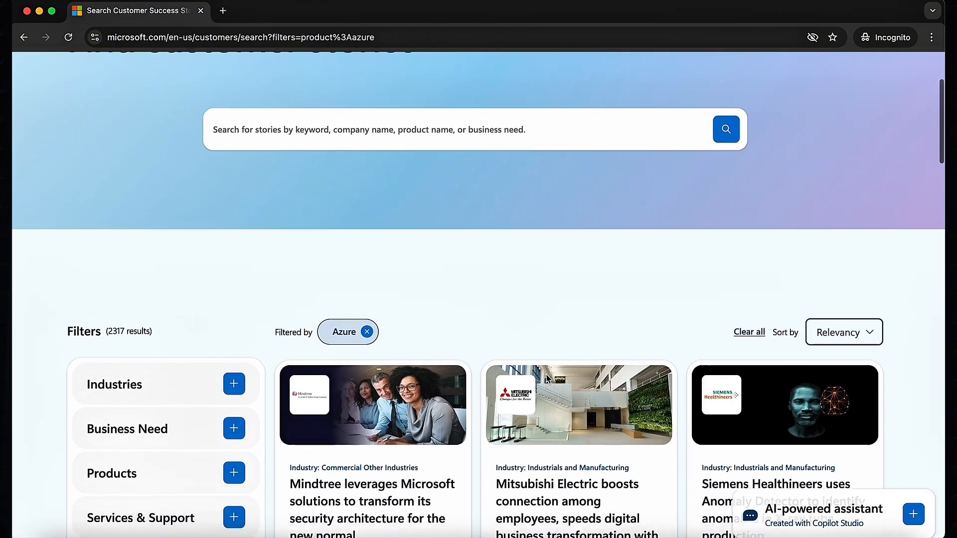
{"action": "scroll", "scroll_direction": "down", "scroll_amount": 3}
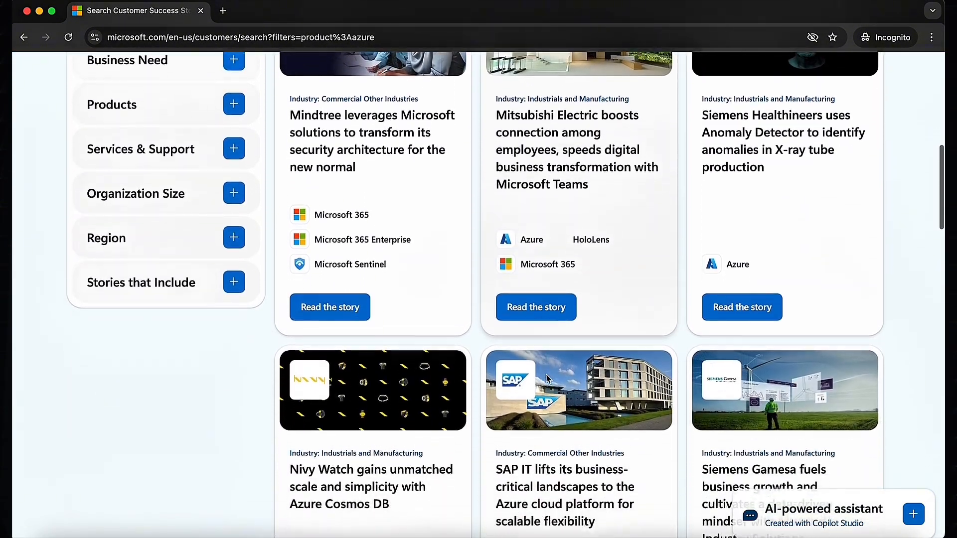
{"action": "scroll", "scroll_direction": "down", "scroll_amount": 3}
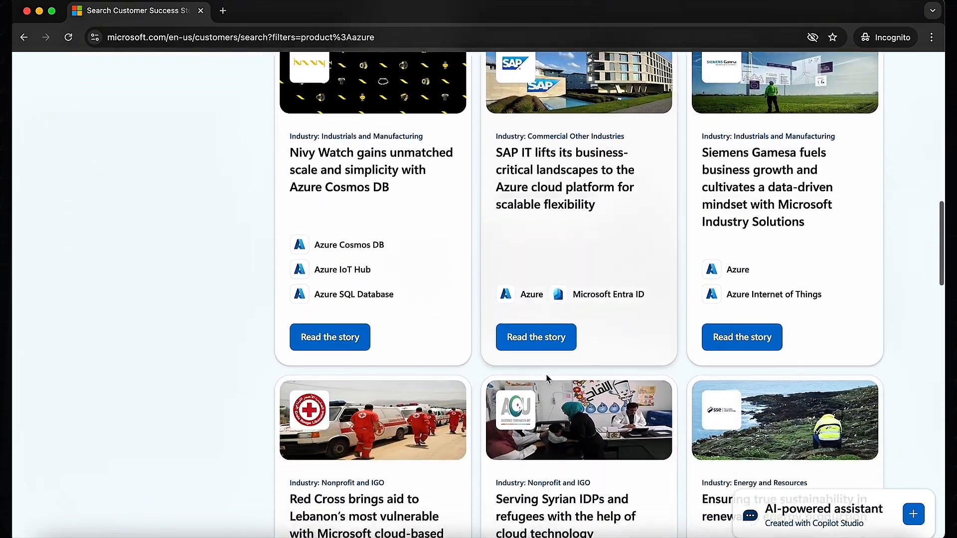
{"action": "scroll", "scroll_direction": "down", "scroll_amount": 3}
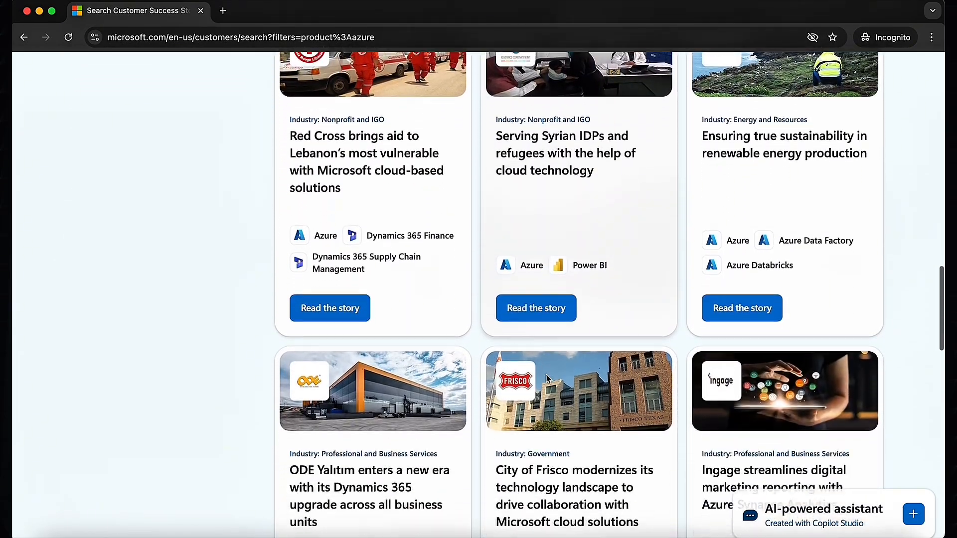
{"action": "scroll", "scroll_direction": "down", "scroll_amount": 3}
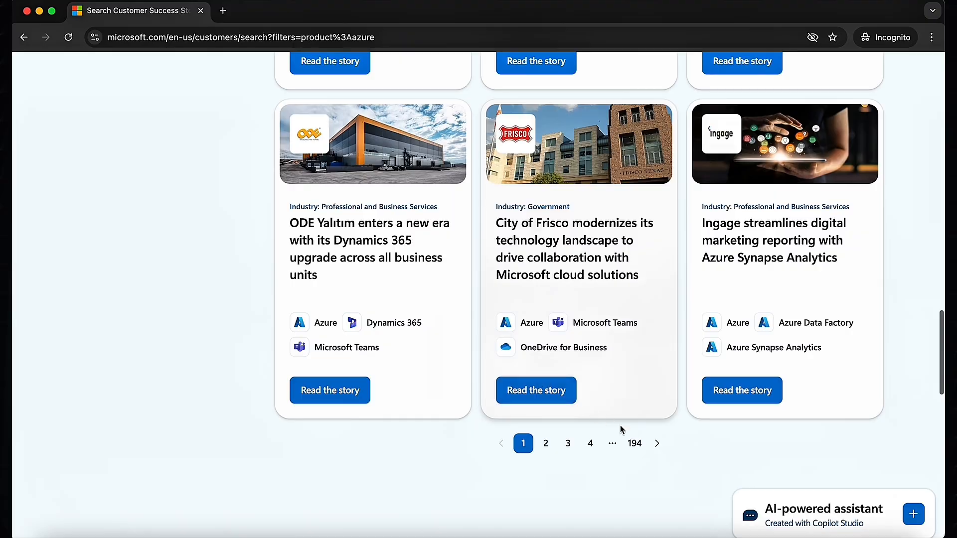
{"action": "left_click", "coordinate": [544, 443]}
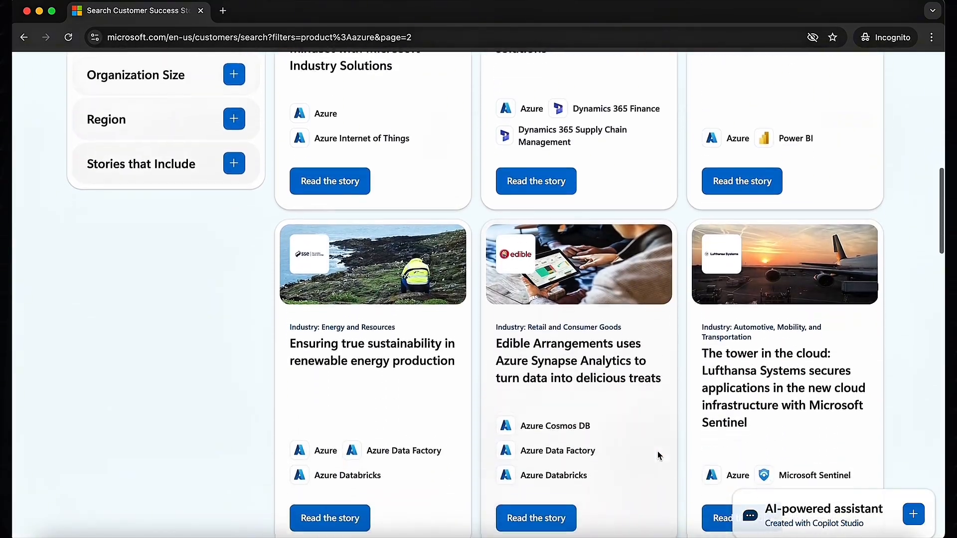
{"action": "scroll", "scroll_direction": "down", "scroll_amount": 3}
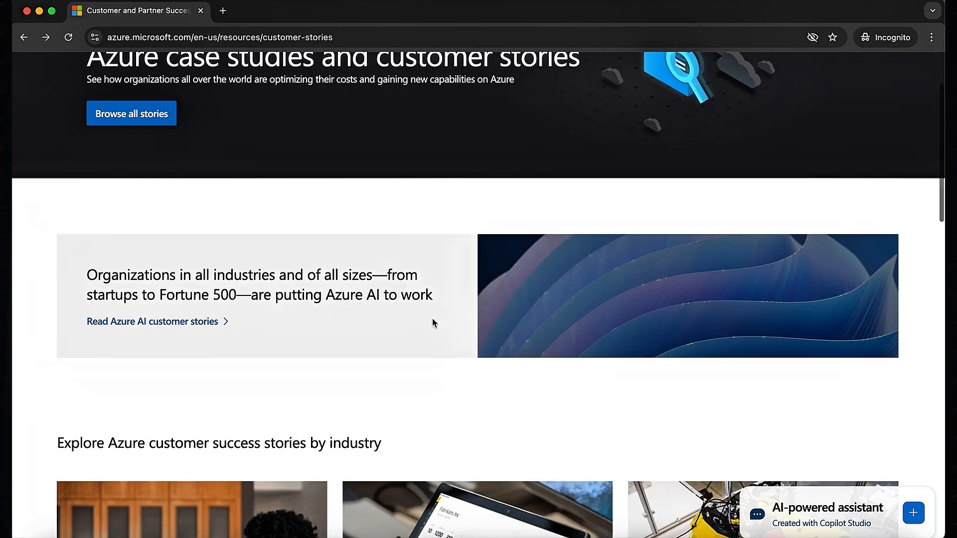
Browse healthcare under industry stories, showing 166 Azure healthcare stories
{"action": "scroll", "scroll_direction": "down", "scroll_amount": 3}
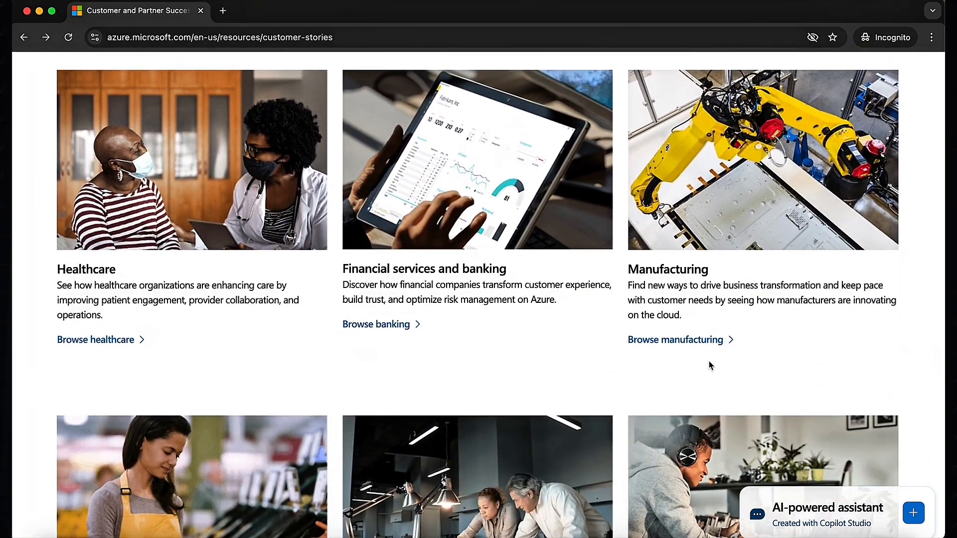
{"action": "scroll", "scroll_direction": "down", "scroll_amount": 3}
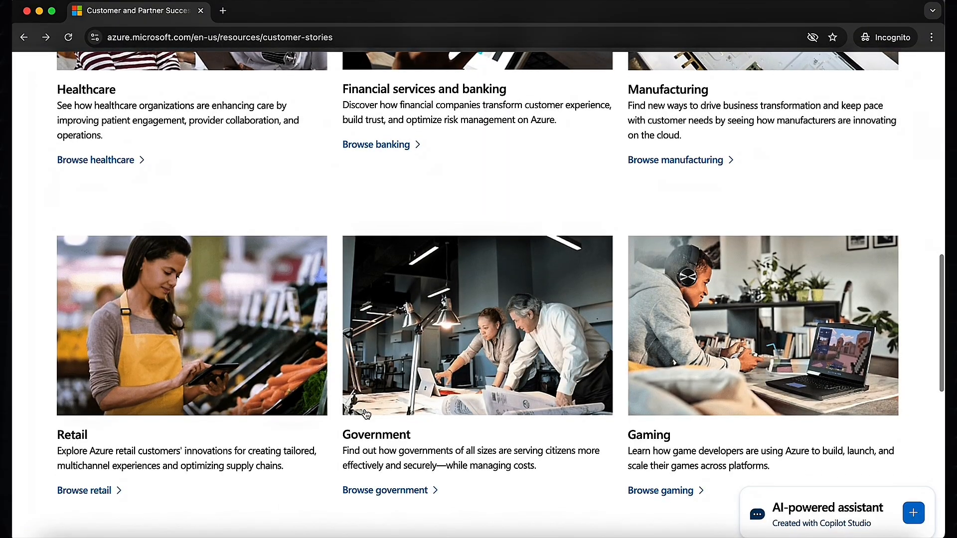
{"action": "scroll", "scroll_direction": "up", "scroll_amount": 3}
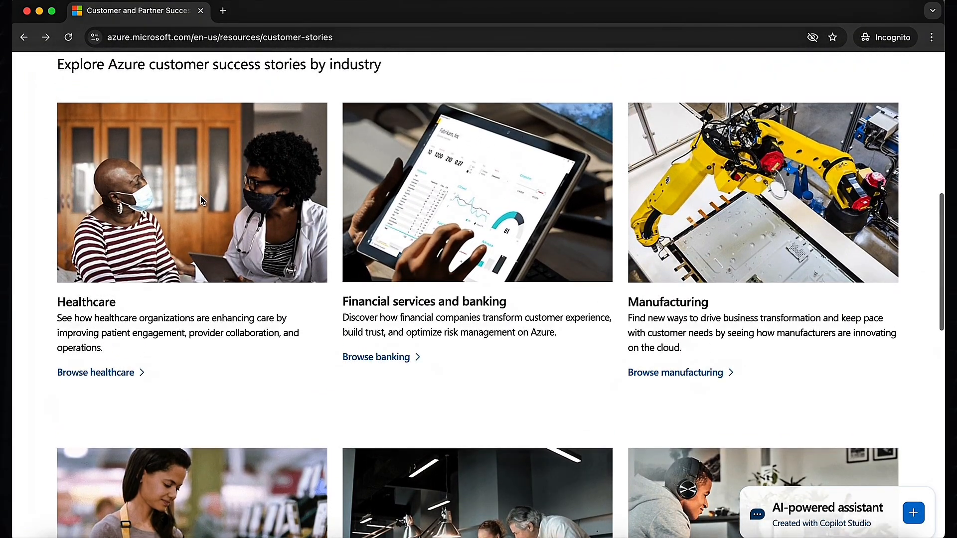
{"action": "mouse_move", "coordinate": [105, 385]}
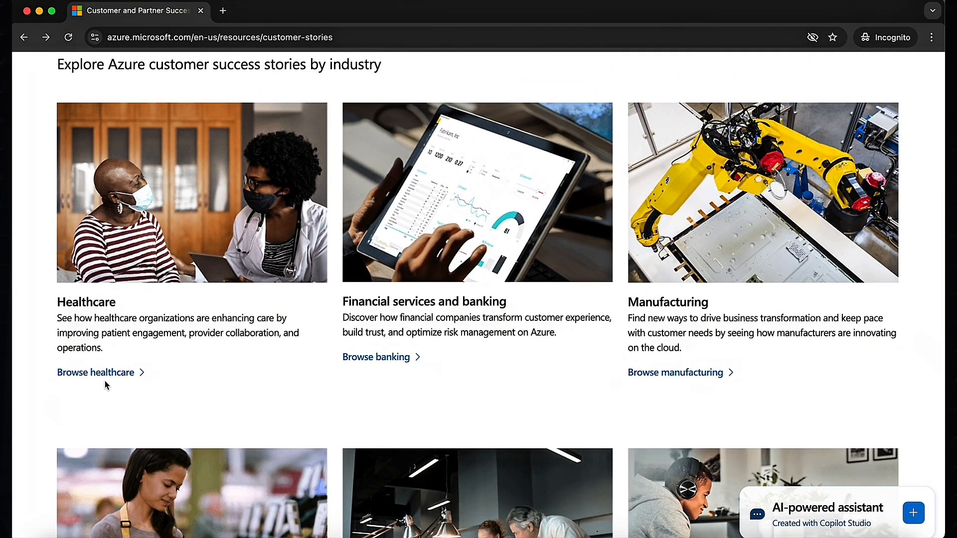
{"action": "left_click", "coordinate": [96, 372]}
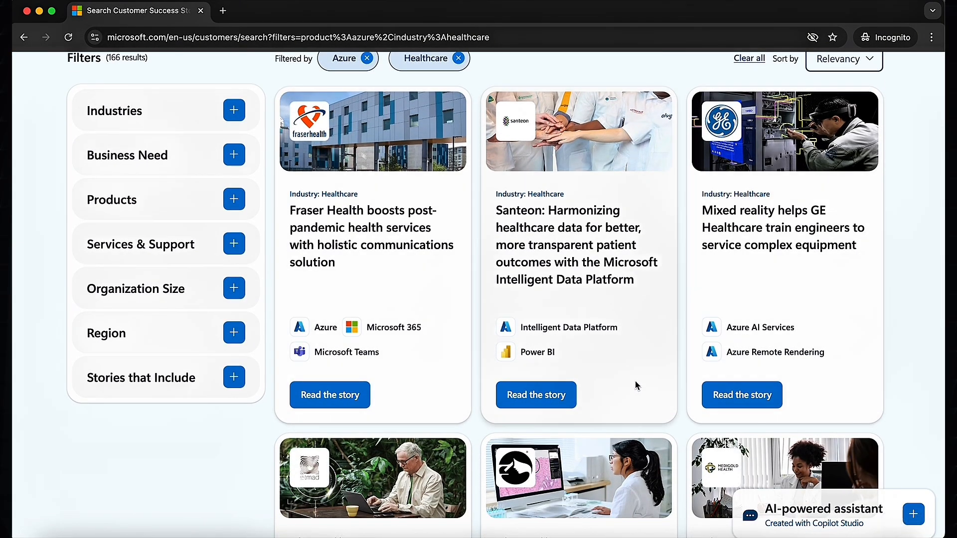
{"action": "scroll", "scroll_direction": "down", "scroll_amount": 3}
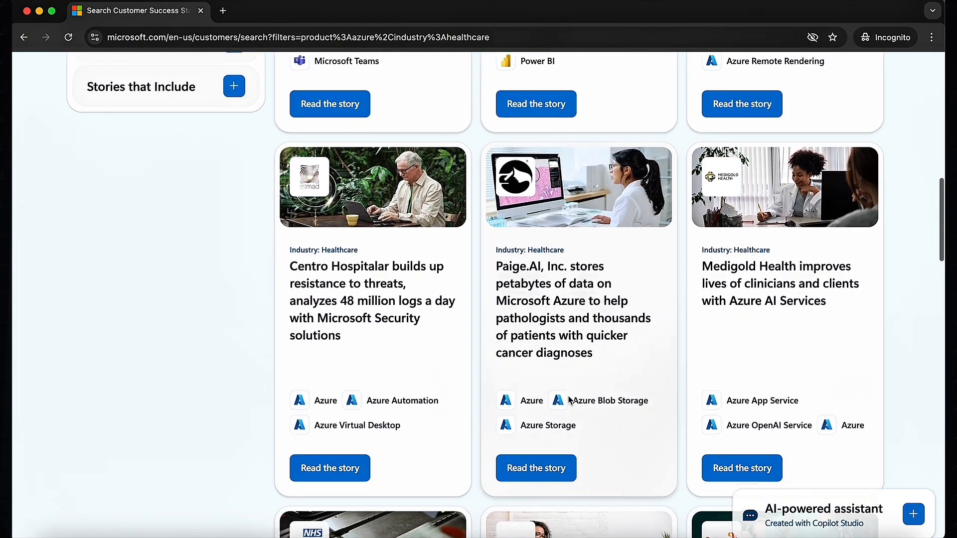
{"action": "scroll", "scroll_direction": "down", "scroll_amount": 3}
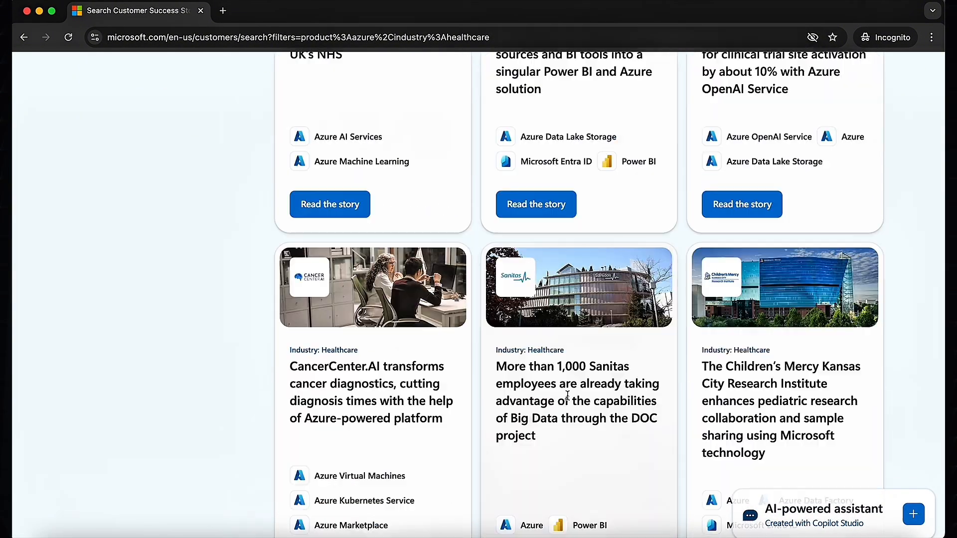
{"action": "scroll", "scroll_direction": "up", "scroll_amount": 3}
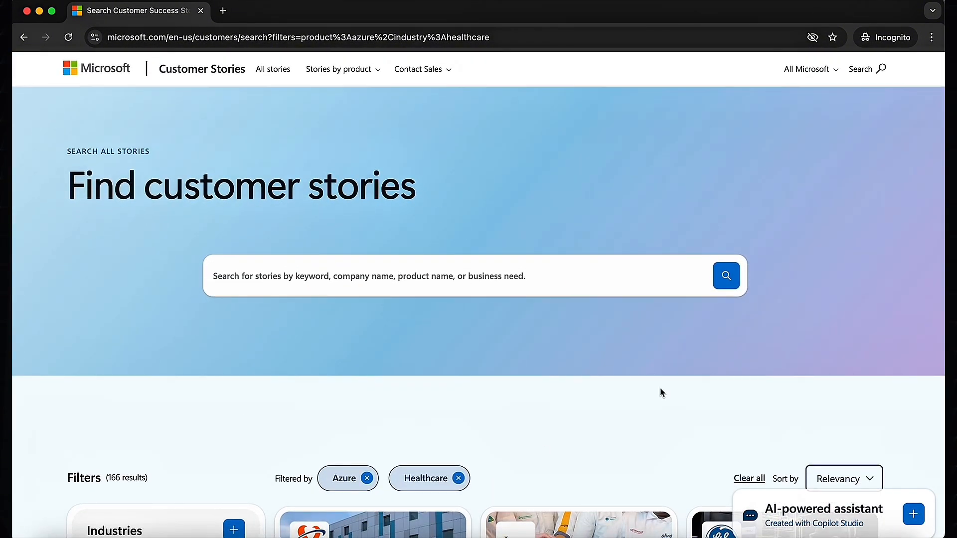
{"action": "mouse_move", "coordinate": [501, 355]}
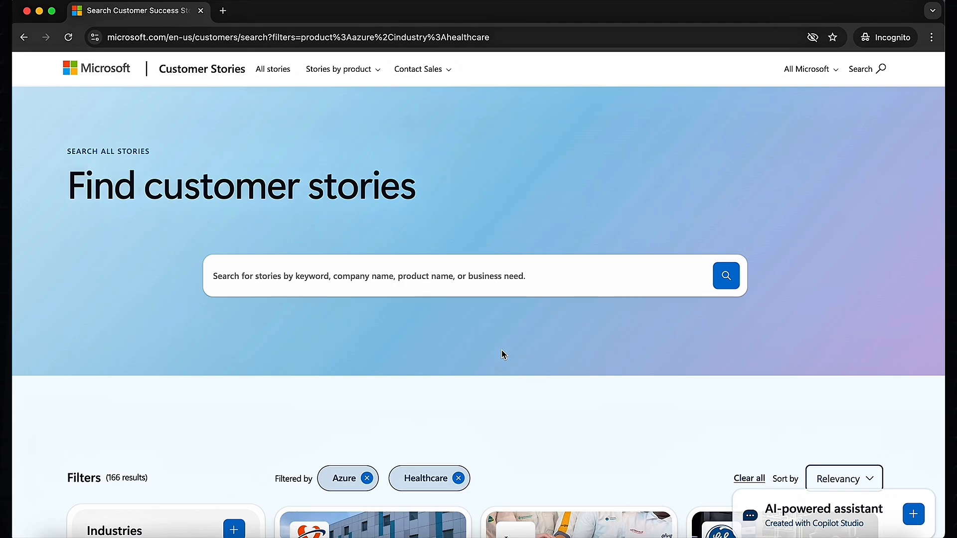
{"action": "mouse_move", "coordinate": [403, 284]}
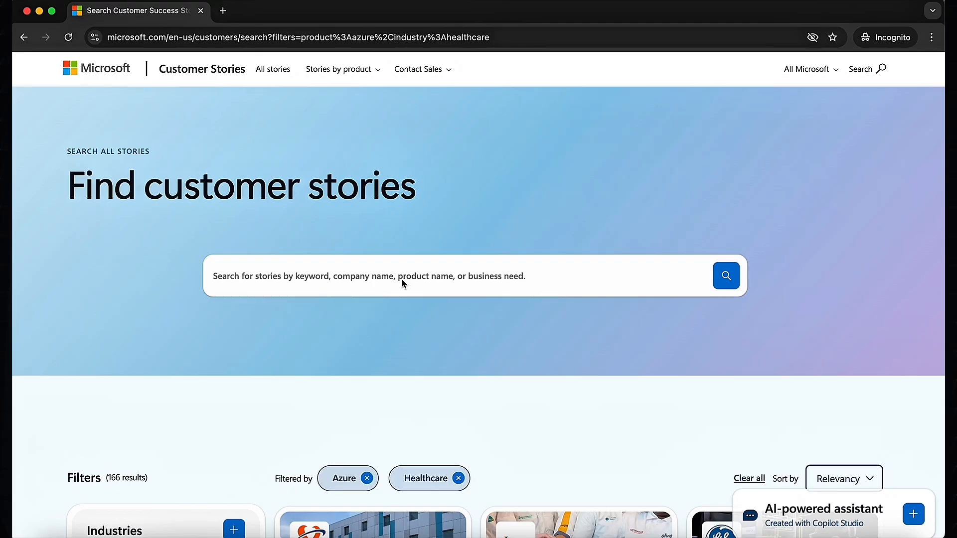
{"action": "mouse_move", "coordinate": [319, 279]}
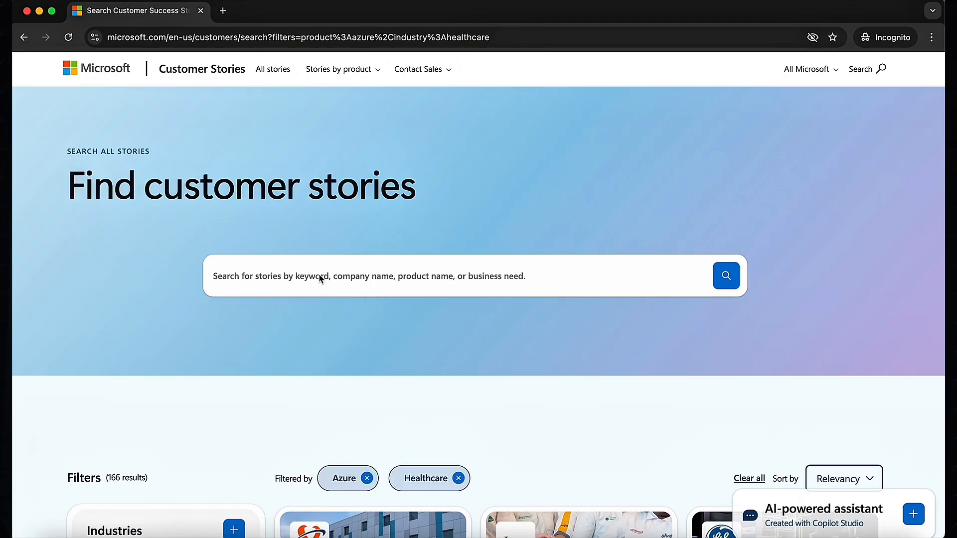
Search the healthcare stories for 'databricks', narrowing to 10 results
{"action": "type", "text": "databricks"}
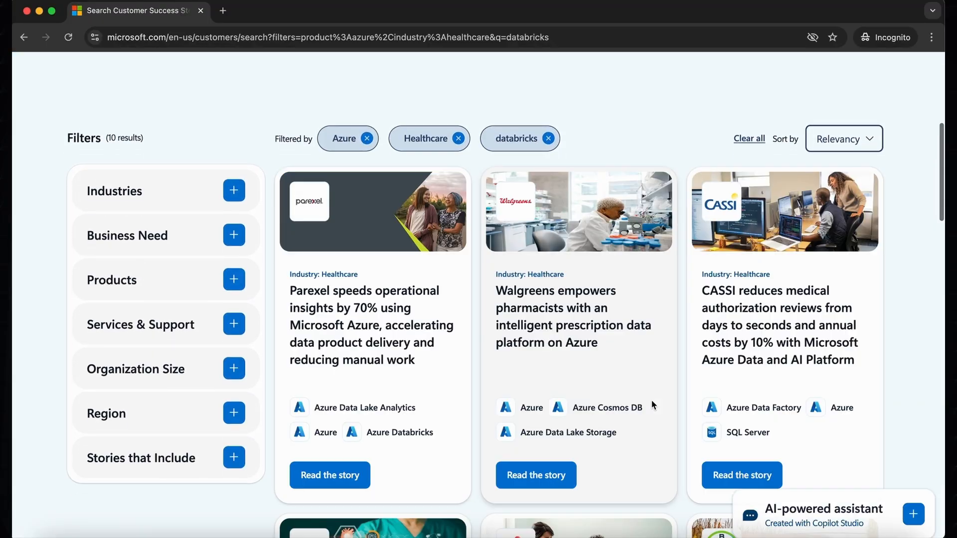
{"action": "scroll", "scroll_direction": "down", "scroll_amount": 3}
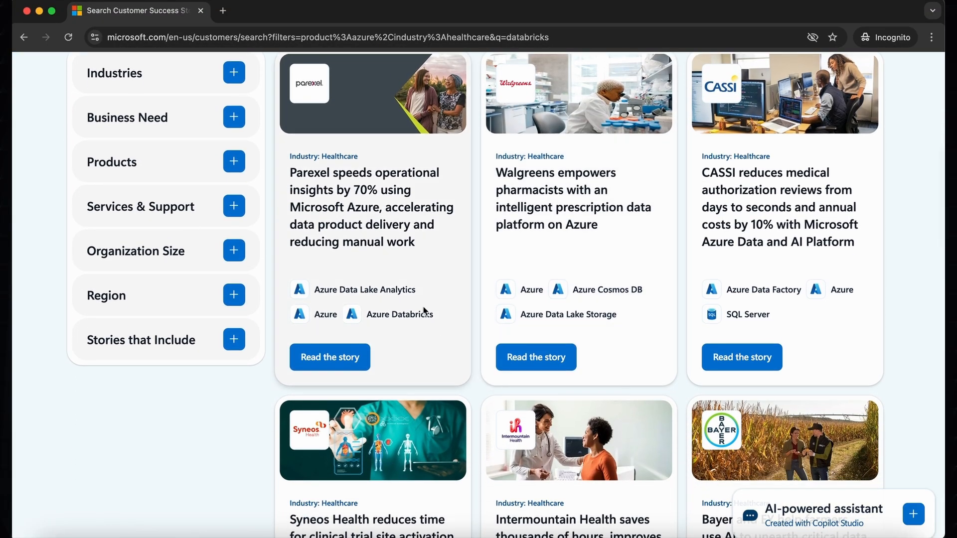
{"action": "mouse_move", "coordinate": [418, 340]}
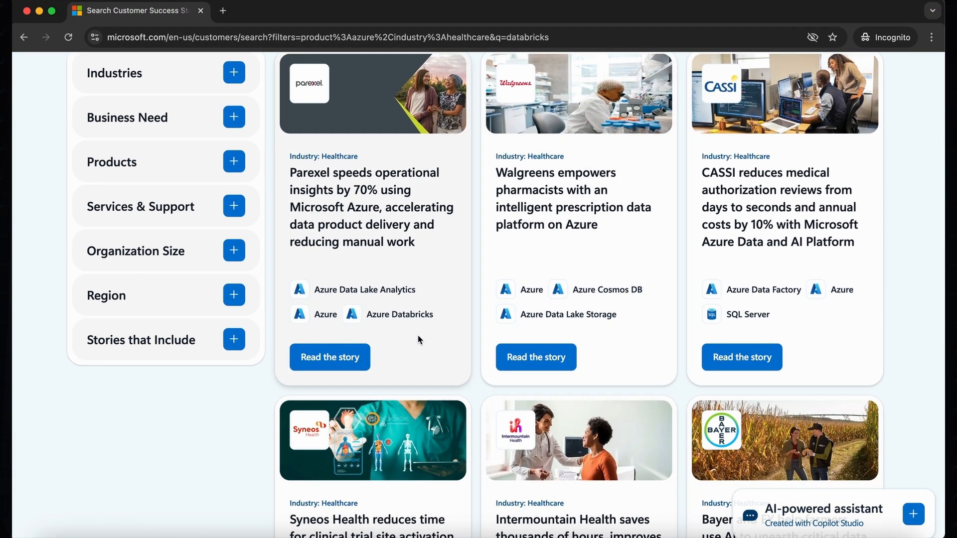
Open the Parexel story and scroll past Databricks and Power BI to Chloe Scott's quote
{"action": "left_click", "coordinate": [330, 356]}
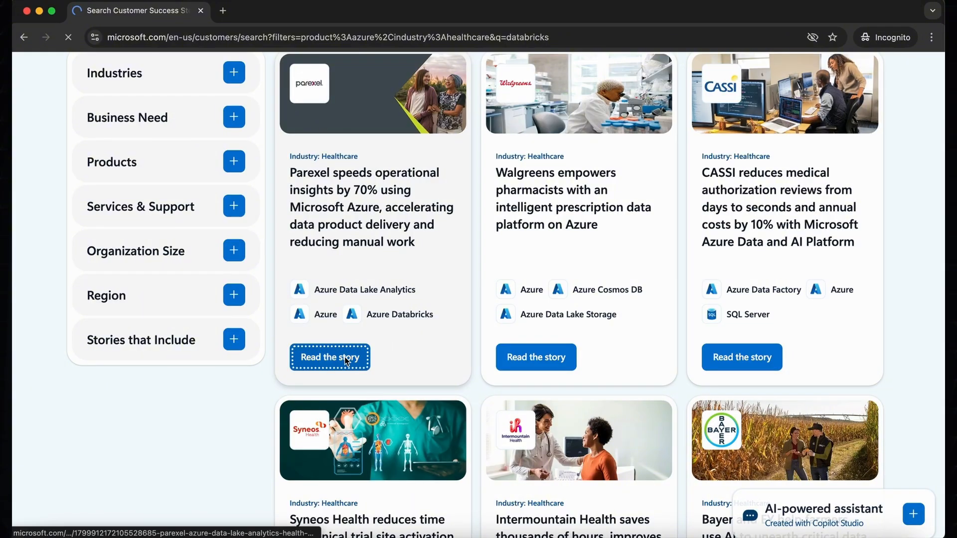
{"action": "left_click", "coordinate": [329, 357]}
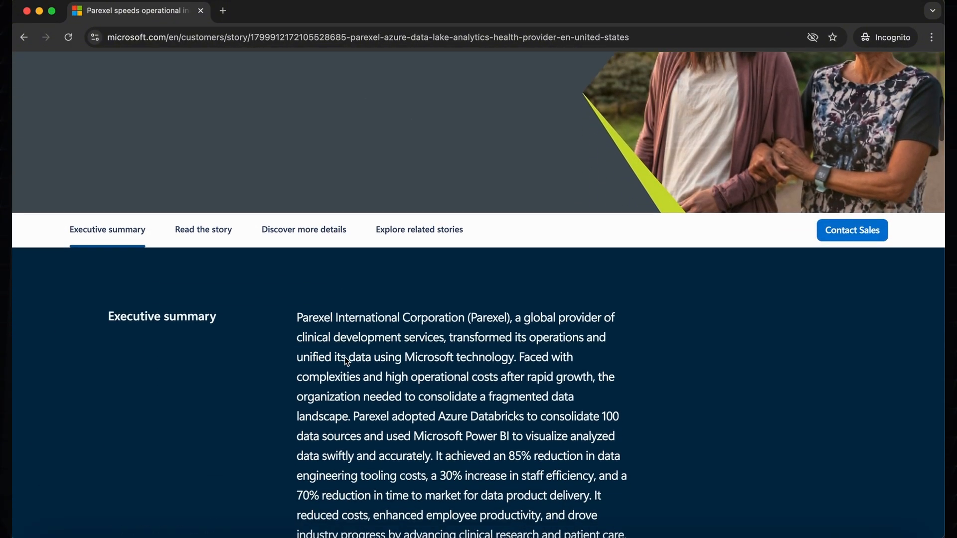
{"action": "scroll", "scroll_direction": "down", "scroll_amount": 3}
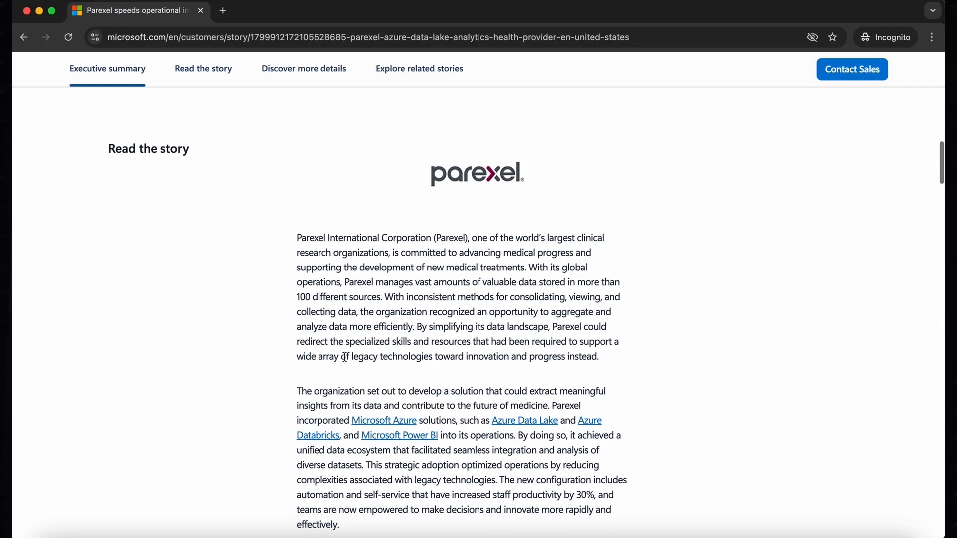
{"action": "scroll", "scroll_direction": "down", "scroll_amount": 3}
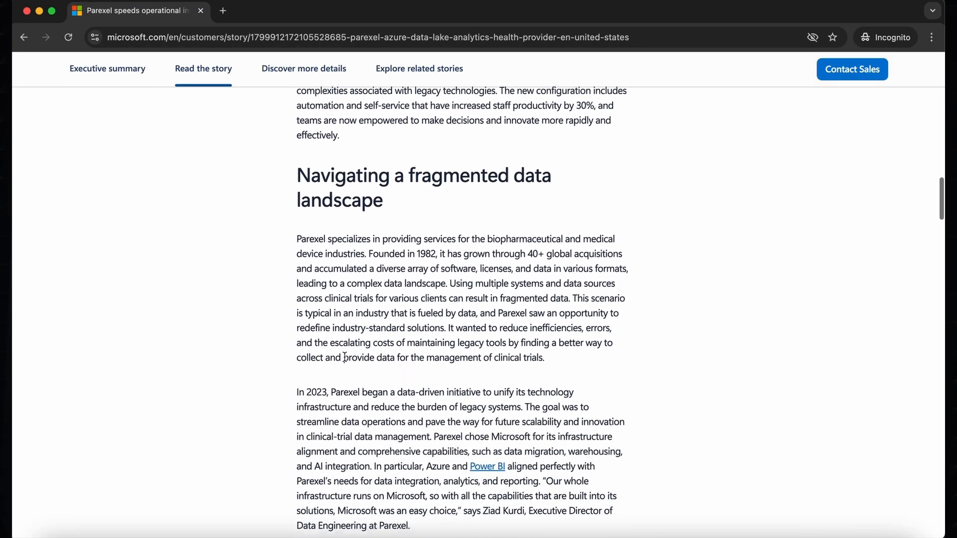
{"action": "scroll", "scroll_direction": "down", "scroll_amount": 3}
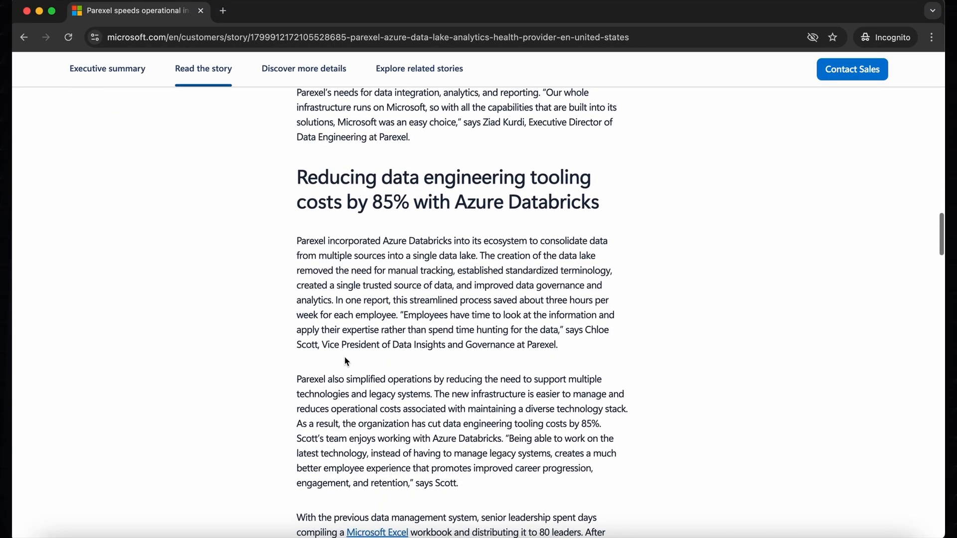
{"action": "scroll", "scroll_direction": "down", "scroll_amount": 3}
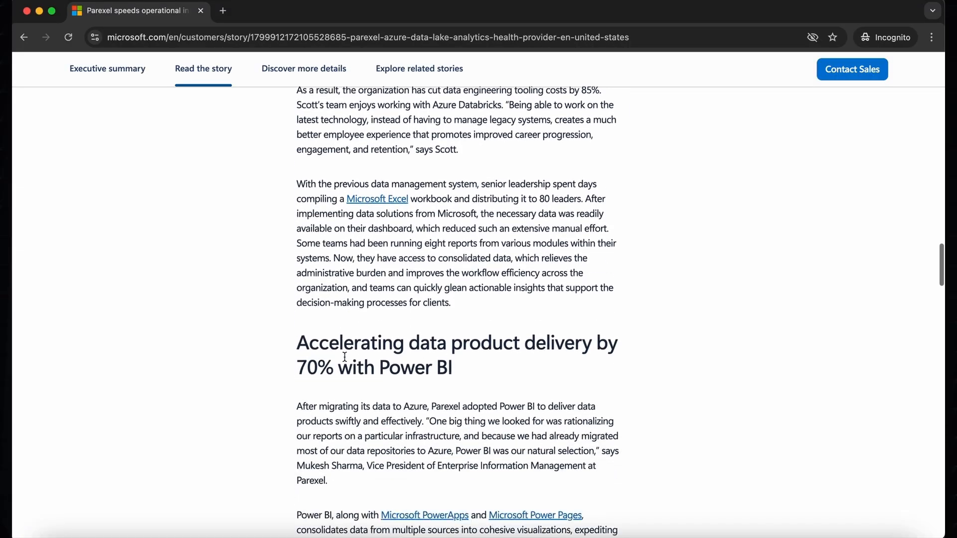
{"action": "scroll", "scroll_direction": "down", "scroll_amount": 3}
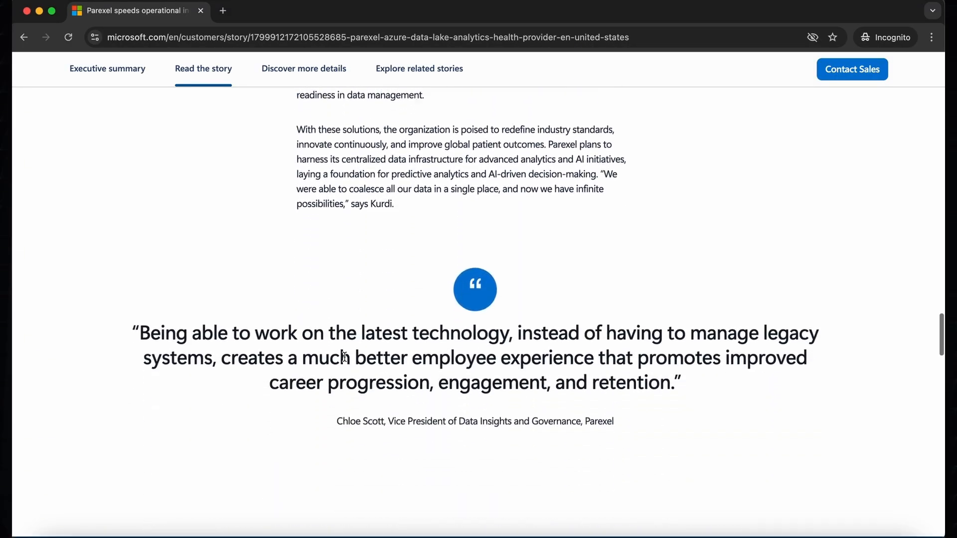
Return to results, open the Egis story and read to Dr. Holló's quote
{"action": "left_click", "coordinate": [23, 38]}
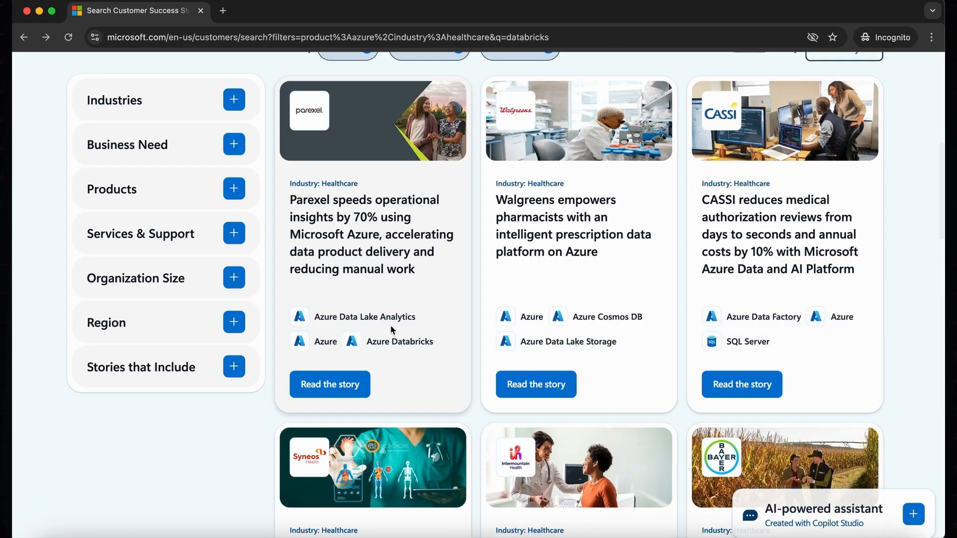
{"action": "scroll", "scroll_direction": "down", "scroll_amount": 3}
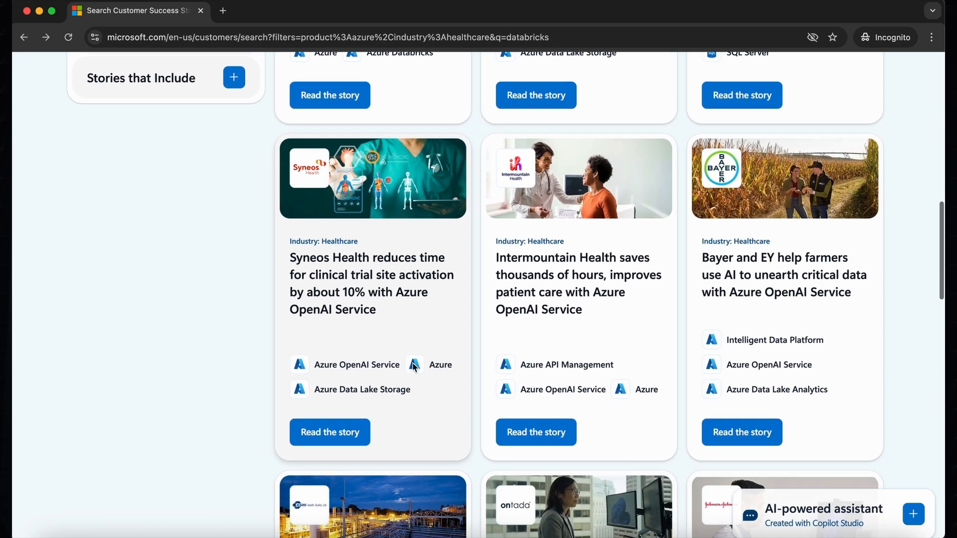
{"action": "scroll", "scroll_direction": "down", "scroll_amount": 3}
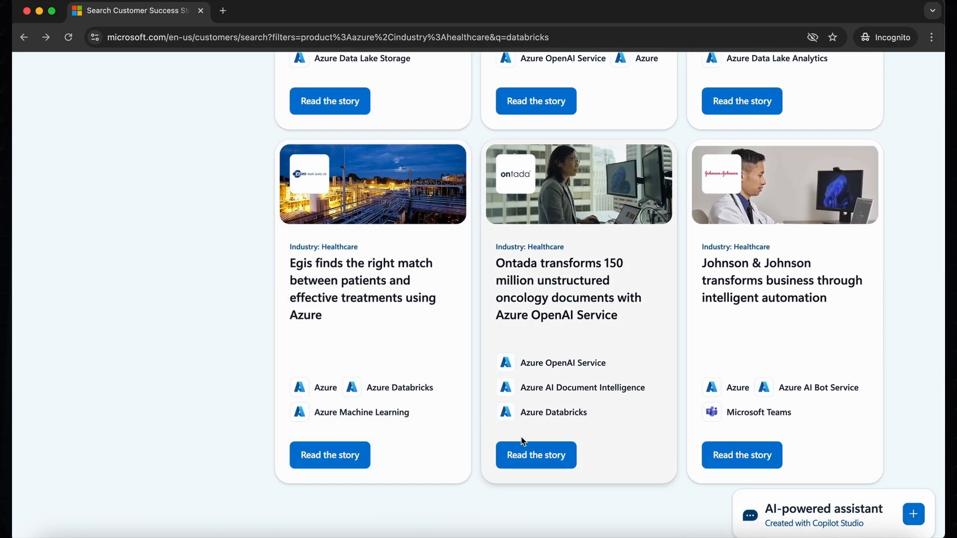
{"action": "left_click", "coordinate": [329, 454]}
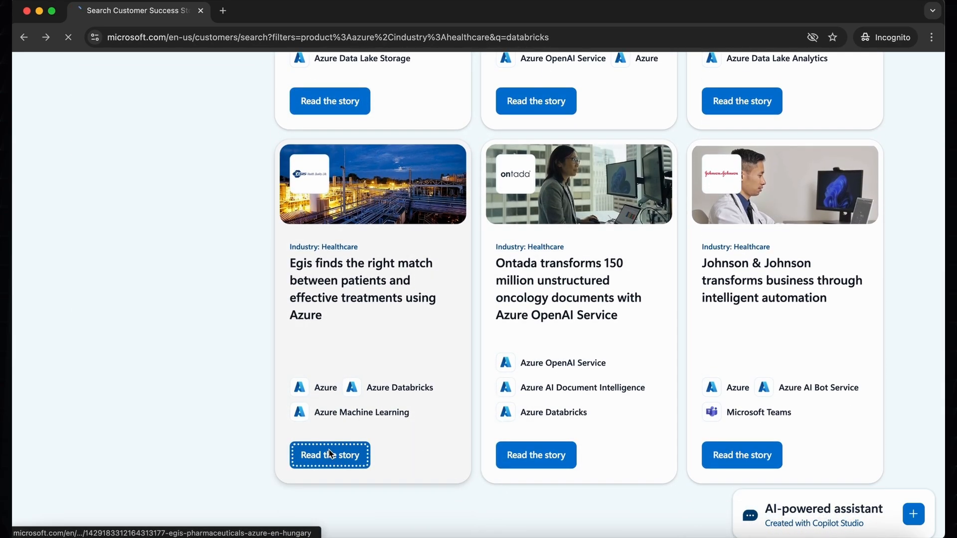
{"action": "left_click", "coordinate": [329, 454]}
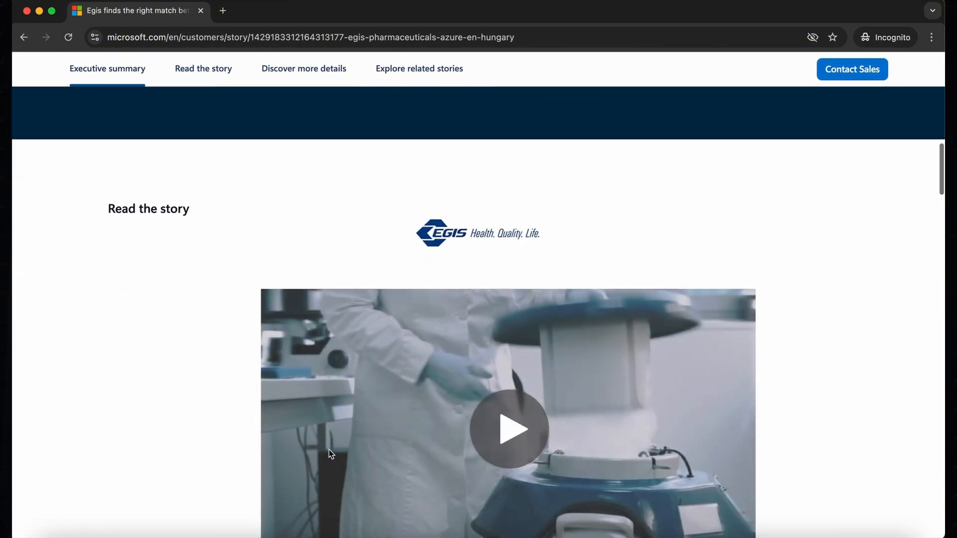
{"action": "scroll", "scroll_direction": "down", "scroll_amount": 3}
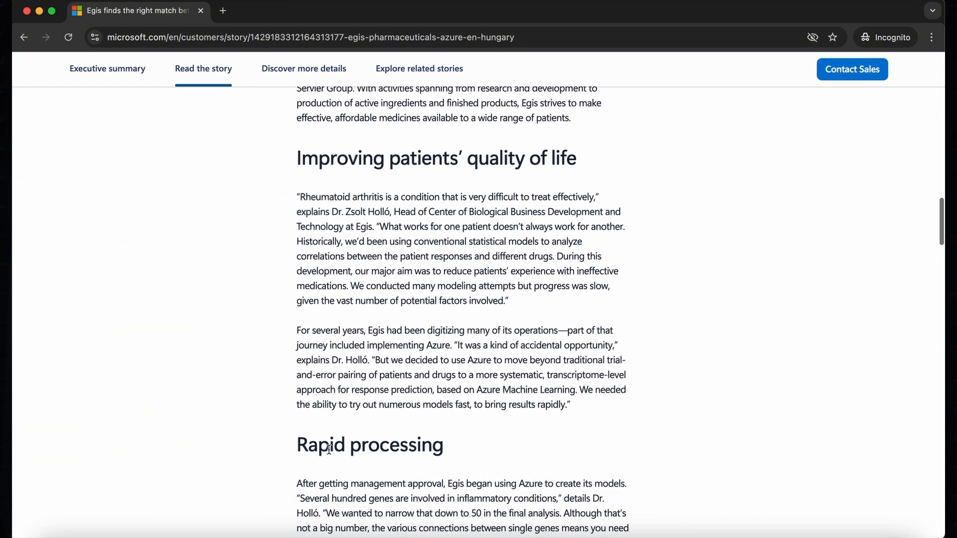
{"action": "scroll", "scroll_direction": "down", "scroll_amount": 3}
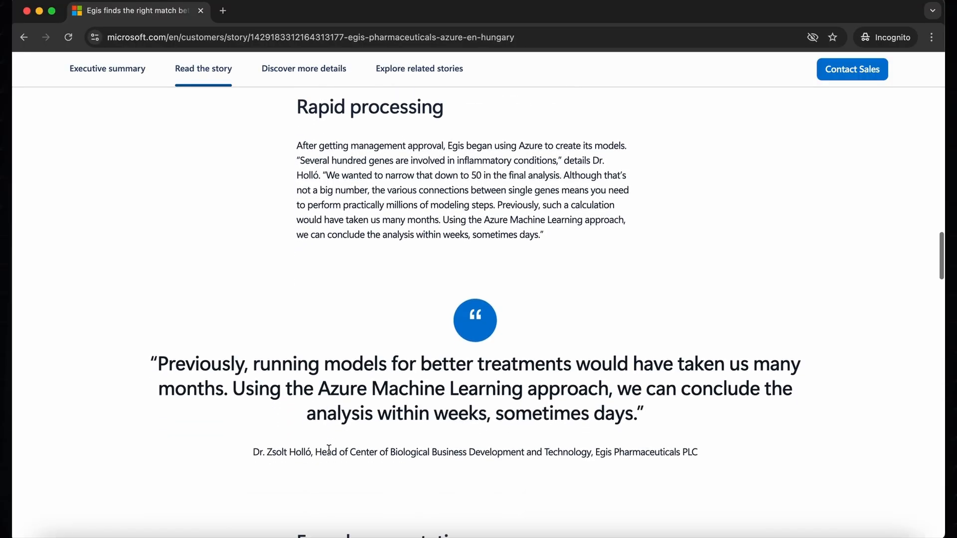
{"action": "scroll", "scroll_direction": "down", "scroll_amount": 3}
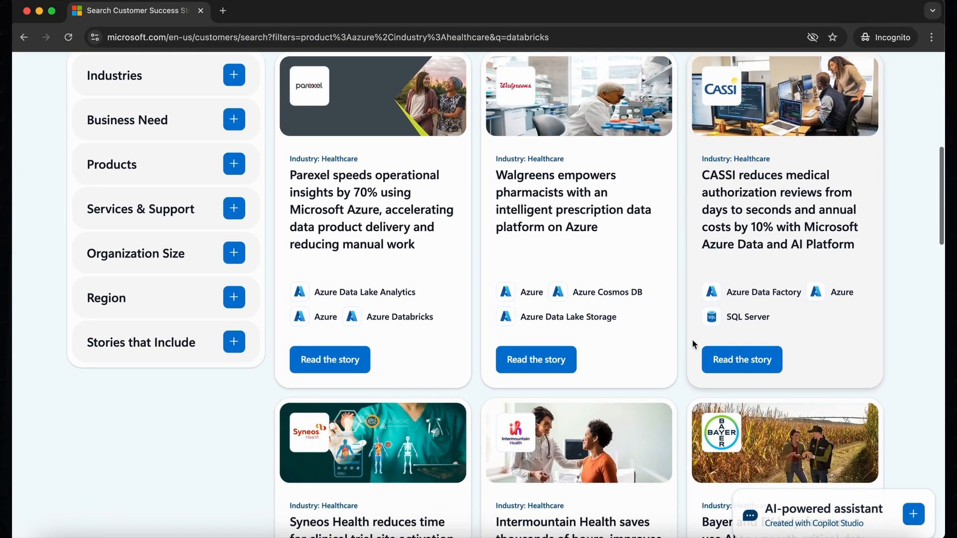
Reopen the Parexel story and scroll to its Databricks and Power BI executive summary
{"action": "scroll", "scroll_direction": "up", "scroll_amount": 3}
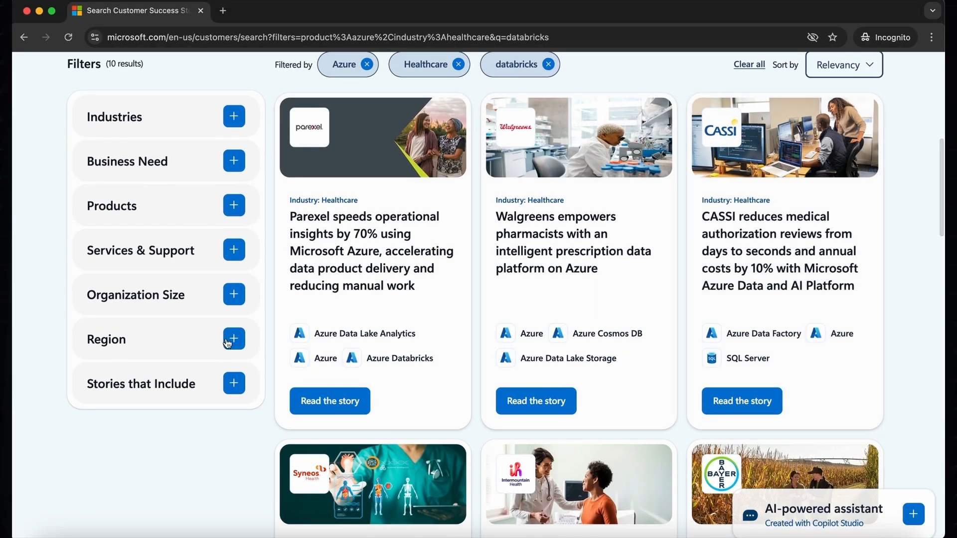
{"action": "mouse_move", "coordinate": [323, 406]}
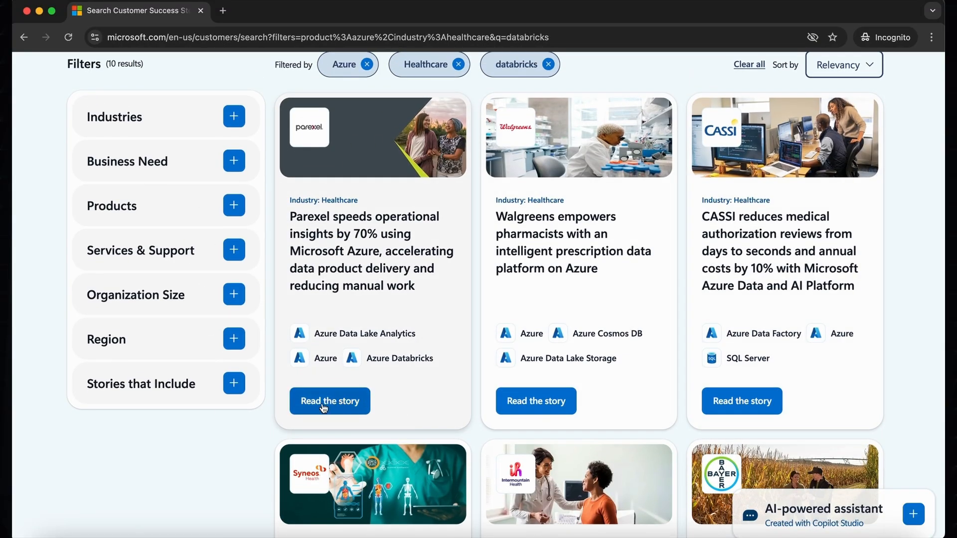
{"action": "left_click", "coordinate": [329, 401]}
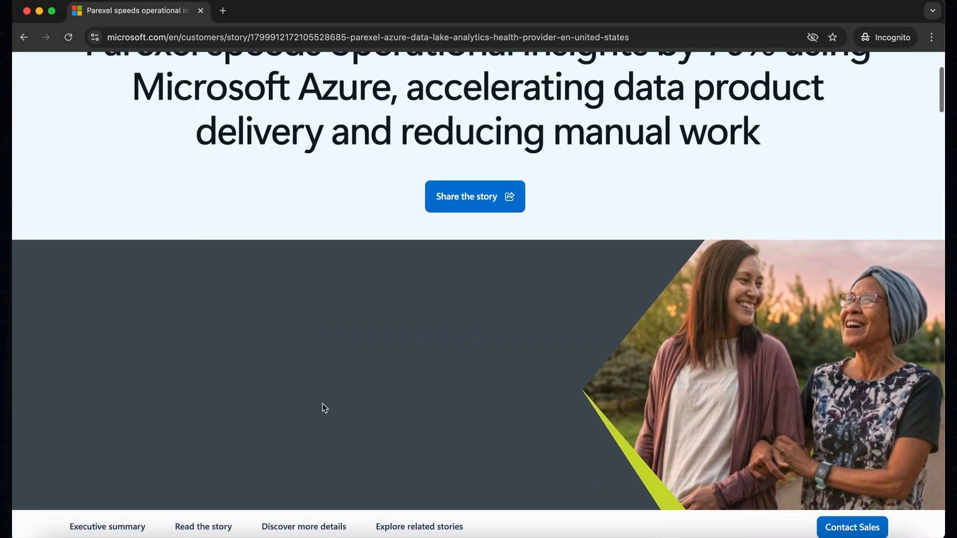
{"action": "scroll", "scroll_direction": "down", "scroll_amount": 3}
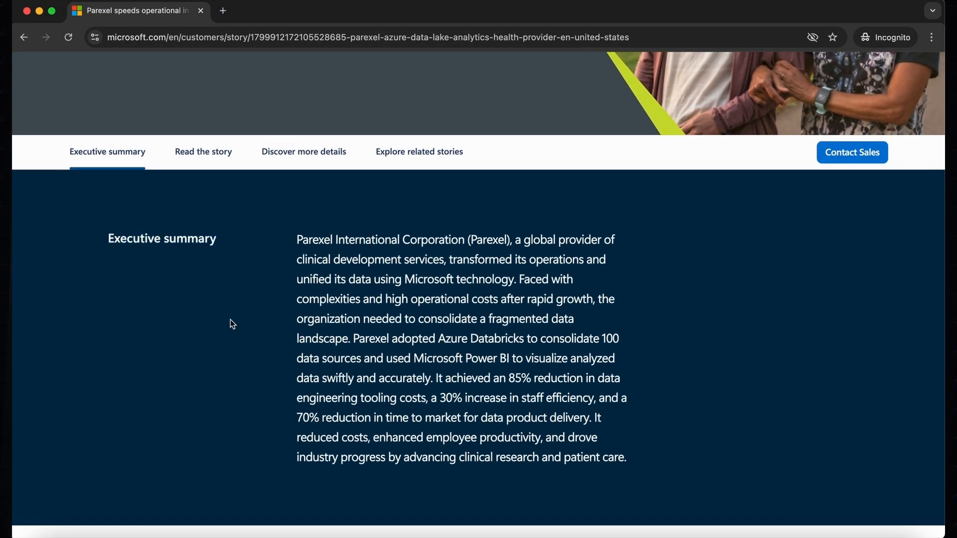
{"action": "mouse_move", "coordinate": [519, 278]}
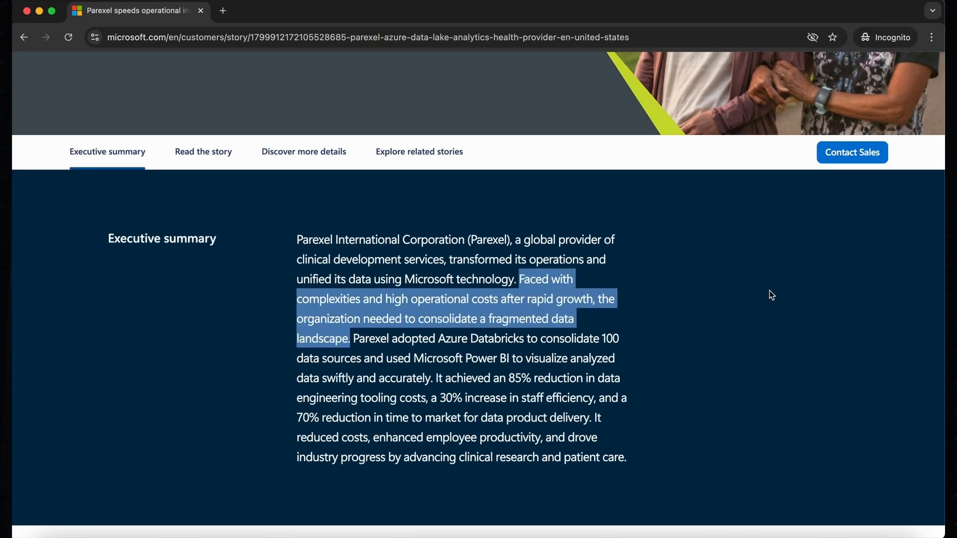
Highlight the summary's solution and outcome sentences, then return to Azure-only results
{"action": "left_click", "coordinate": [351, 334]}
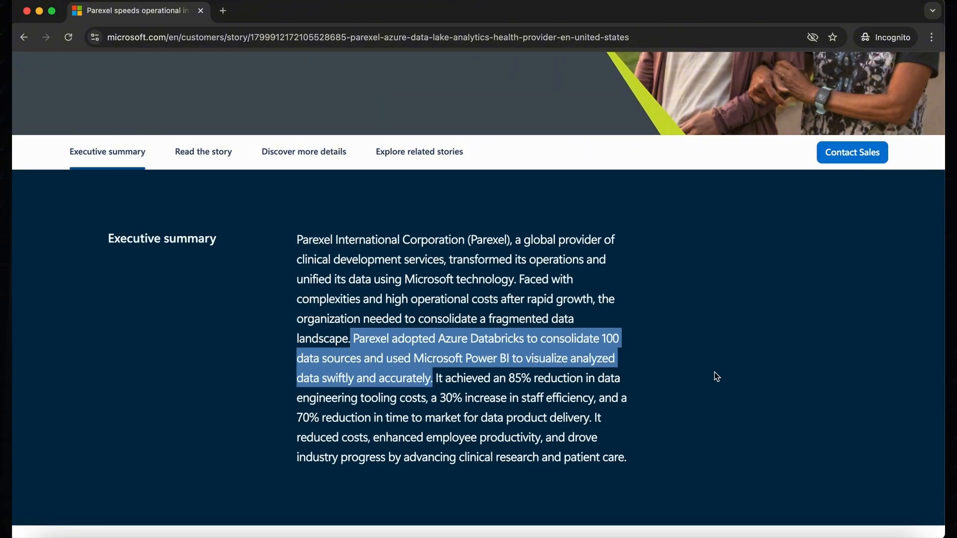
{"action": "left_click", "coordinate": [434, 378]}
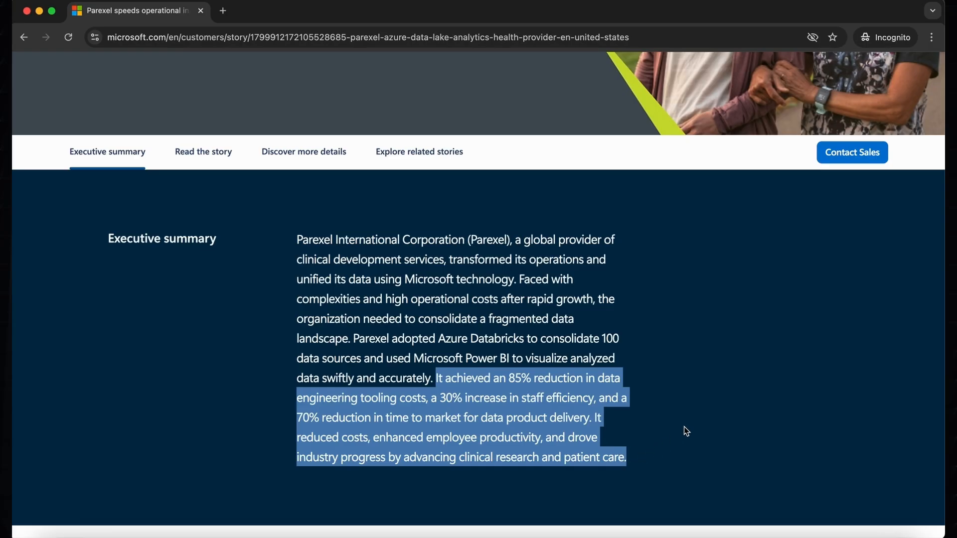
{"action": "mouse_move", "coordinate": [744, 397]}
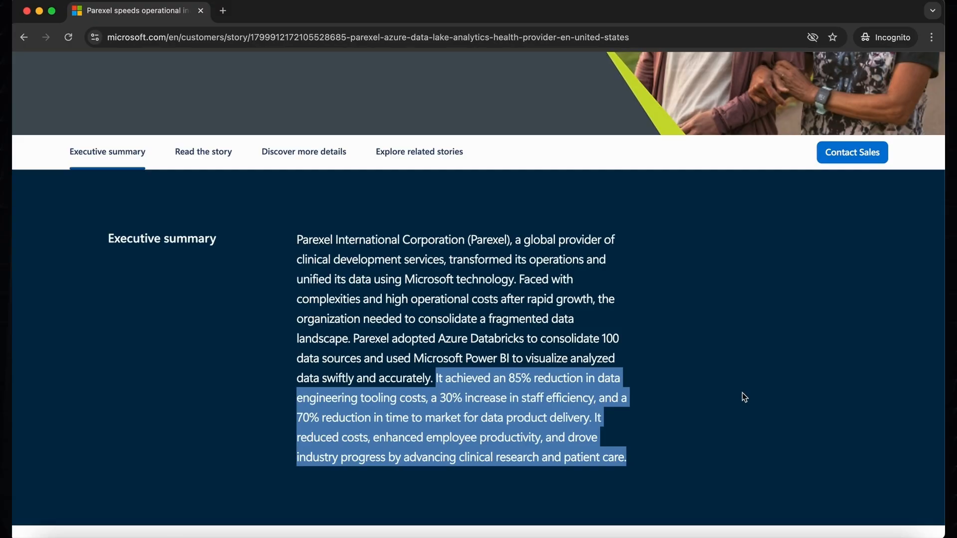
{"action": "left_click", "coordinate": [24, 38]}
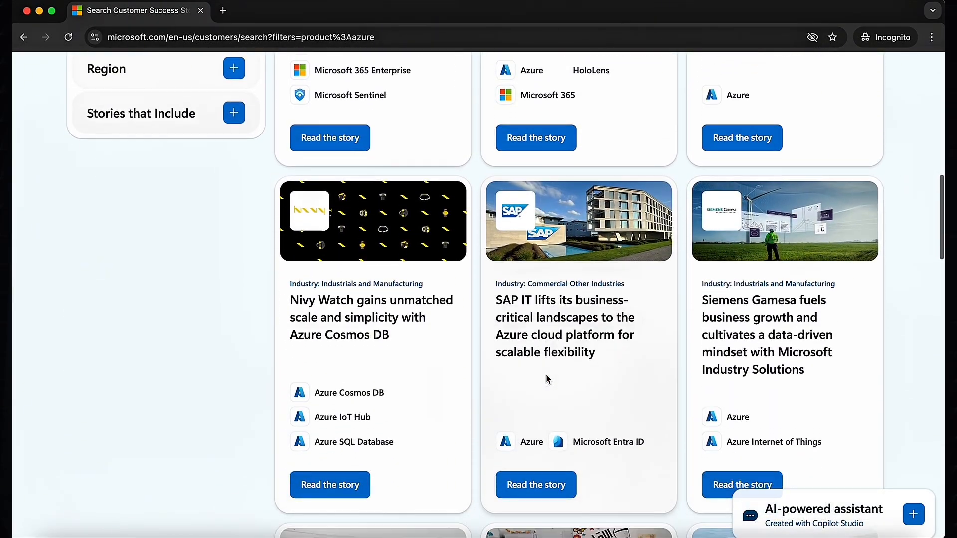